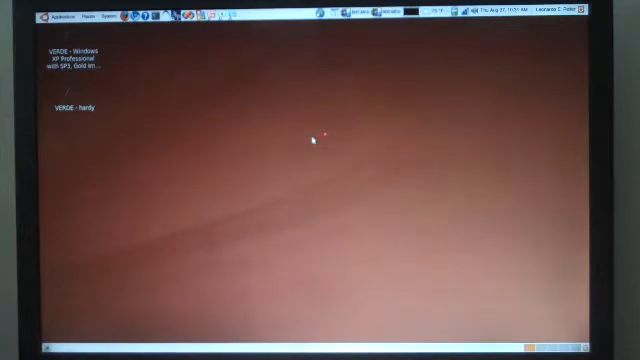
mouse_move(316, 140)
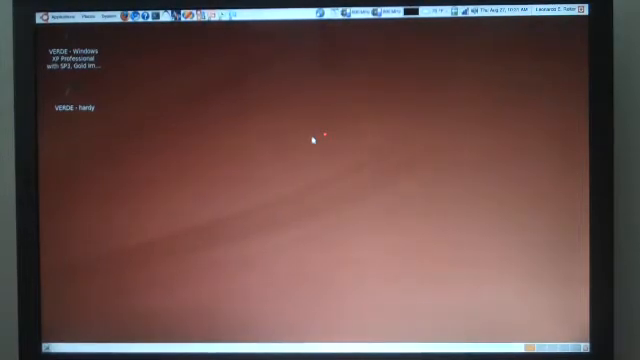
Show the Applications menu with the system tools category listing the Verde client entries
left_click(42, 8)
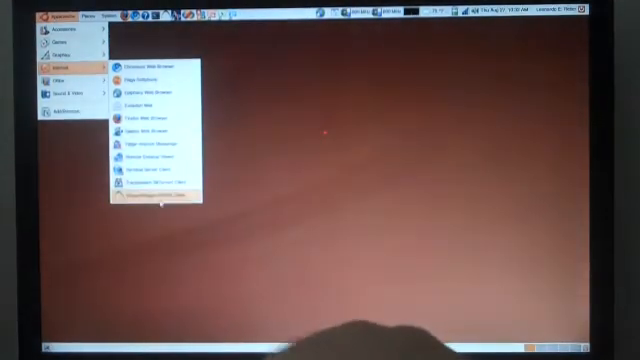